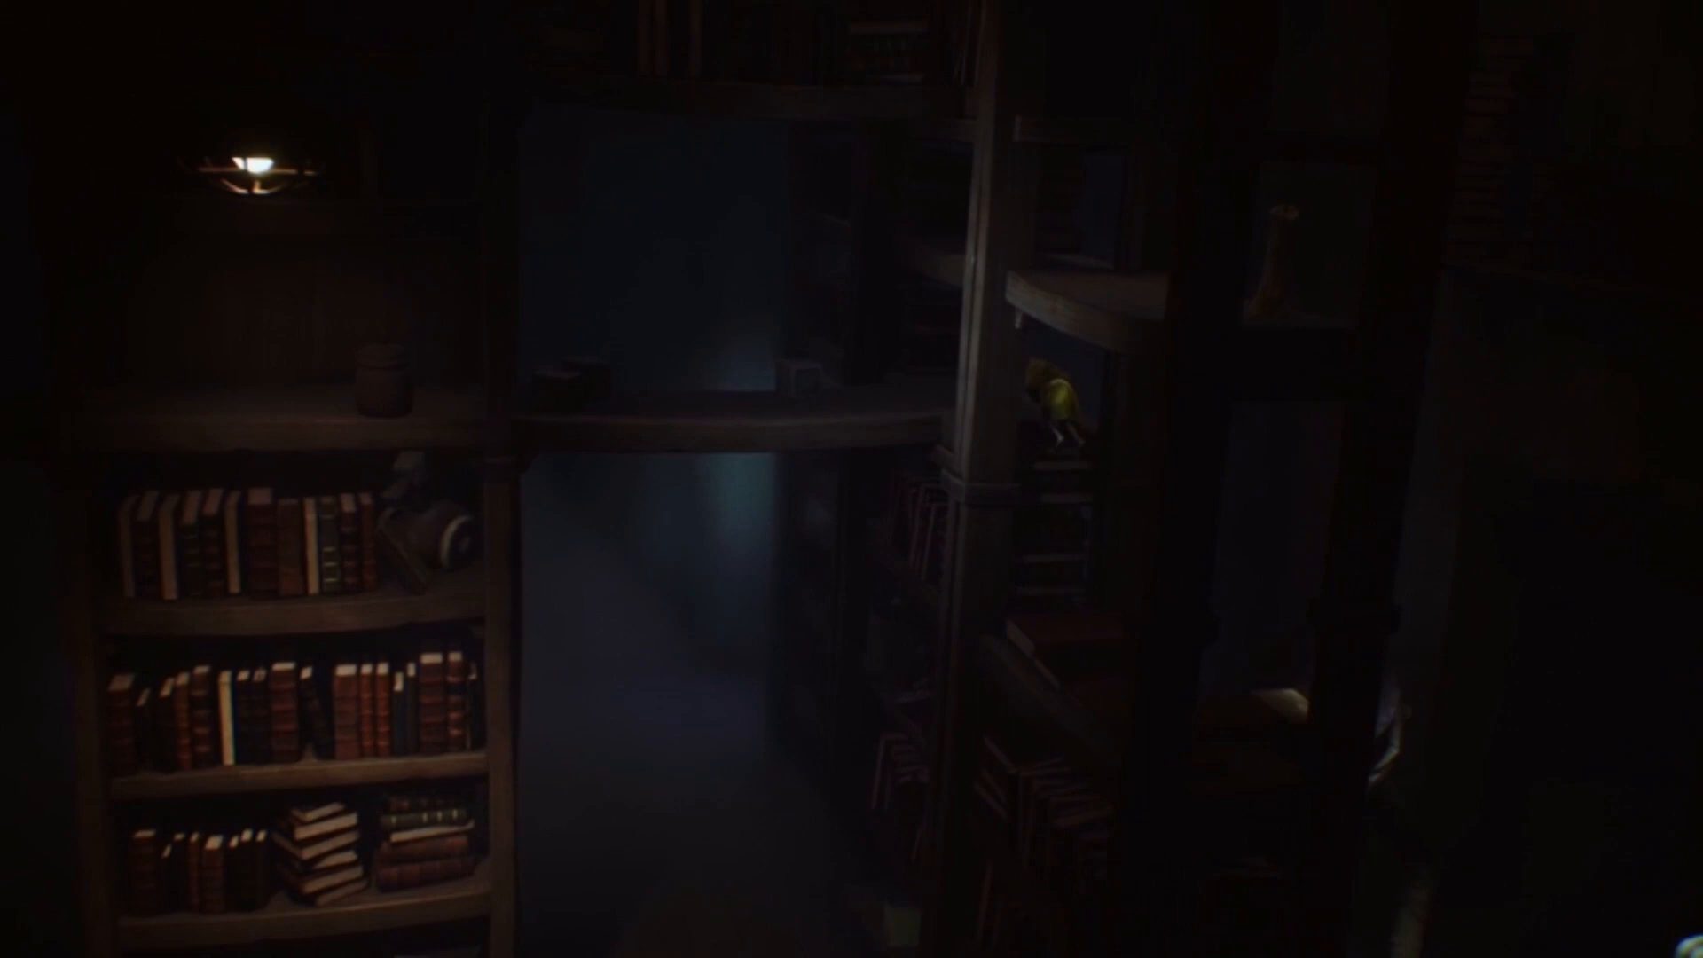
{"action": "scroll", "scroll_direction": "right", "scroll_amount": 3}
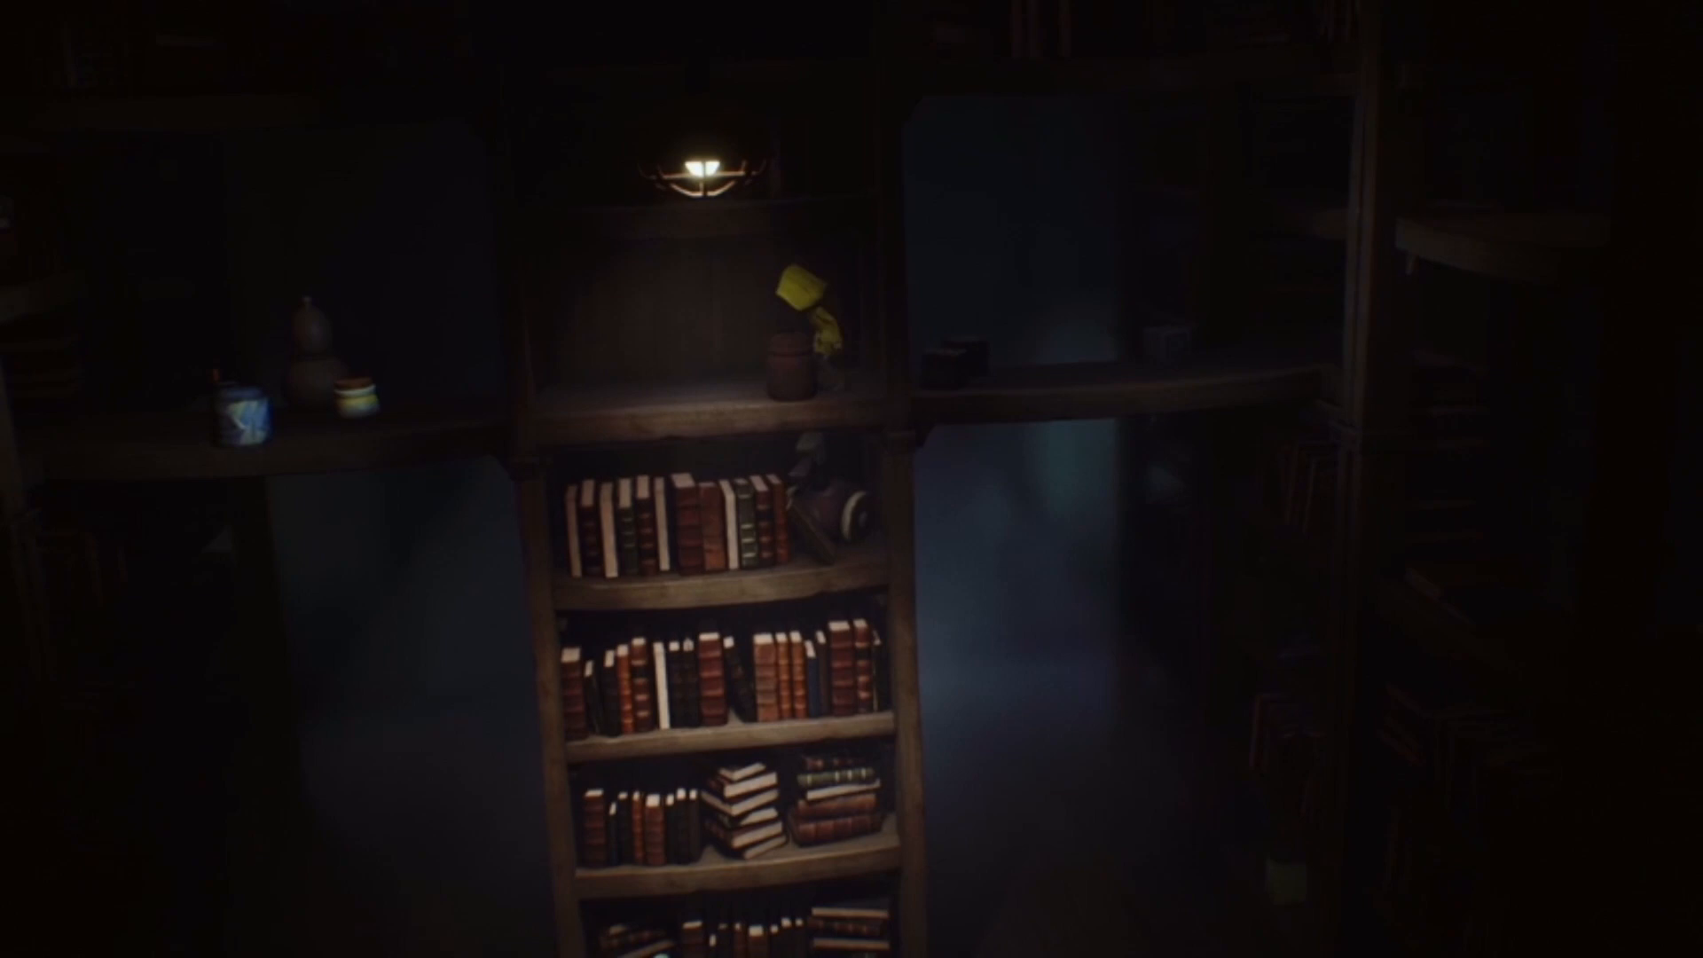